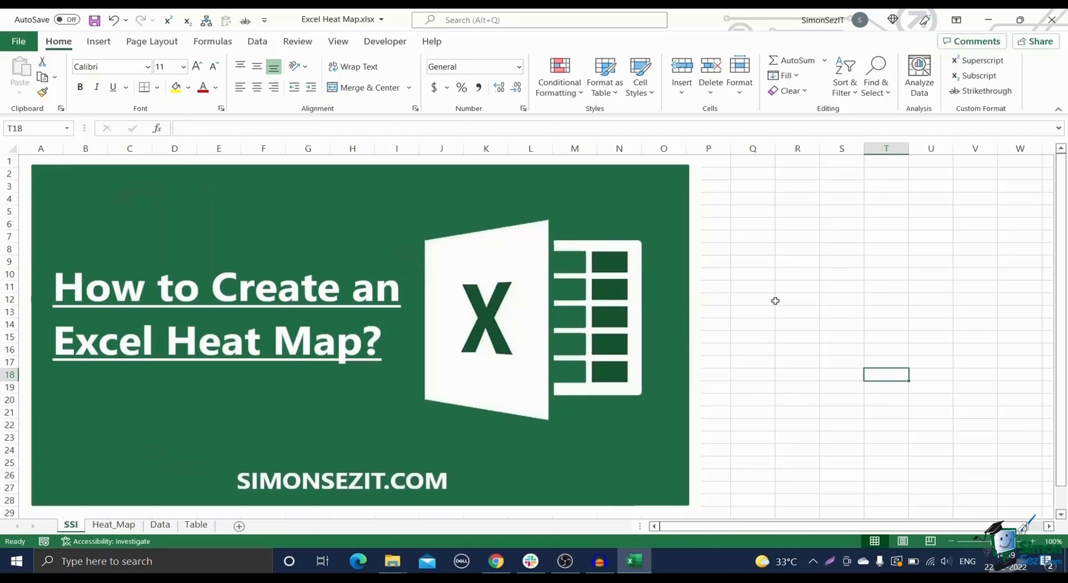
Switch to the Heat_Map sheet with the green-to-red sales heat map
{"action": "left_click", "coordinate": [113, 524]}
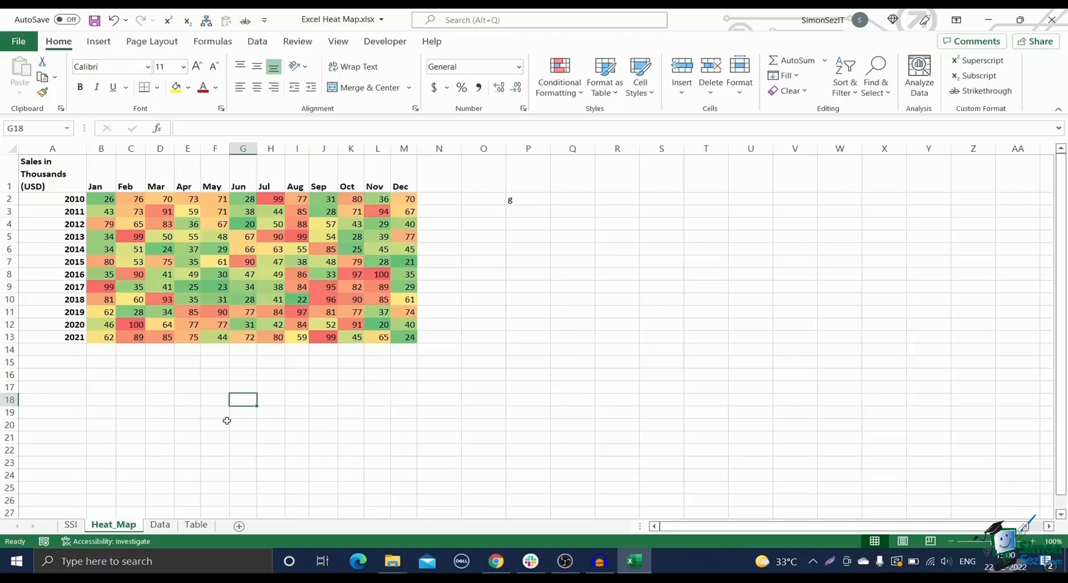
Bold the 2010–2021 year labels in column A of the Data sheet
{"action": "left_click", "coordinate": [159, 524]}
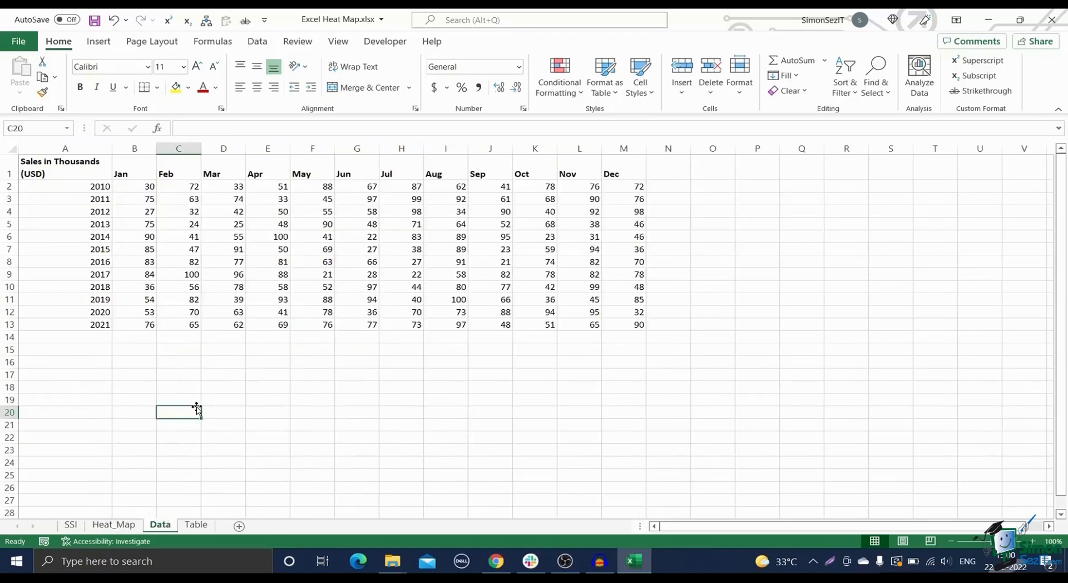
{"action": "left_click_drag", "start_coordinate": [64, 185], "coordinate": [65, 312]}
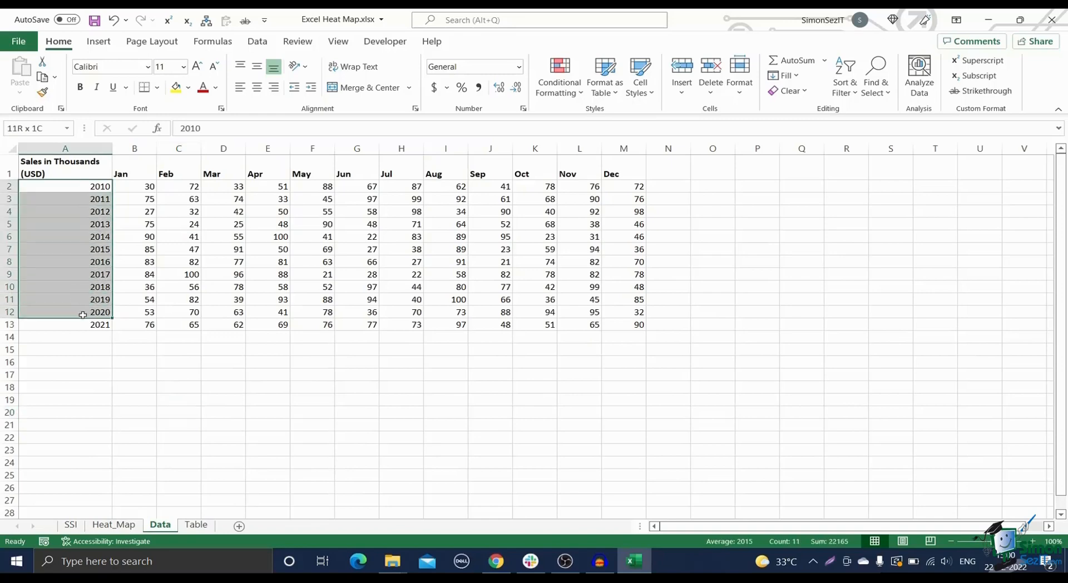
{"action": "left_click", "coordinate": [121, 399]}
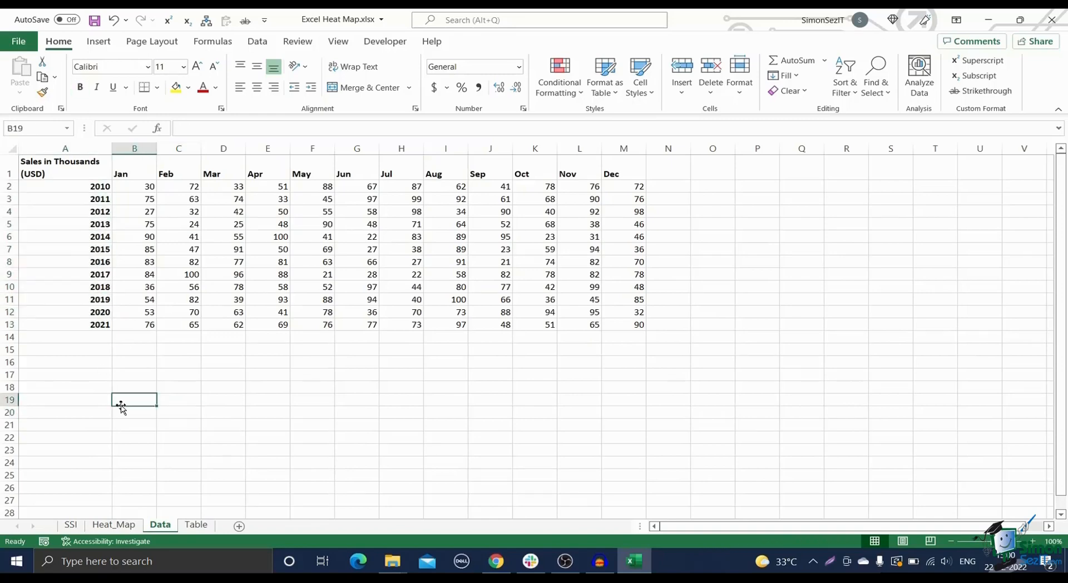
{"action": "mouse_move", "coordinate": [422, 169]}
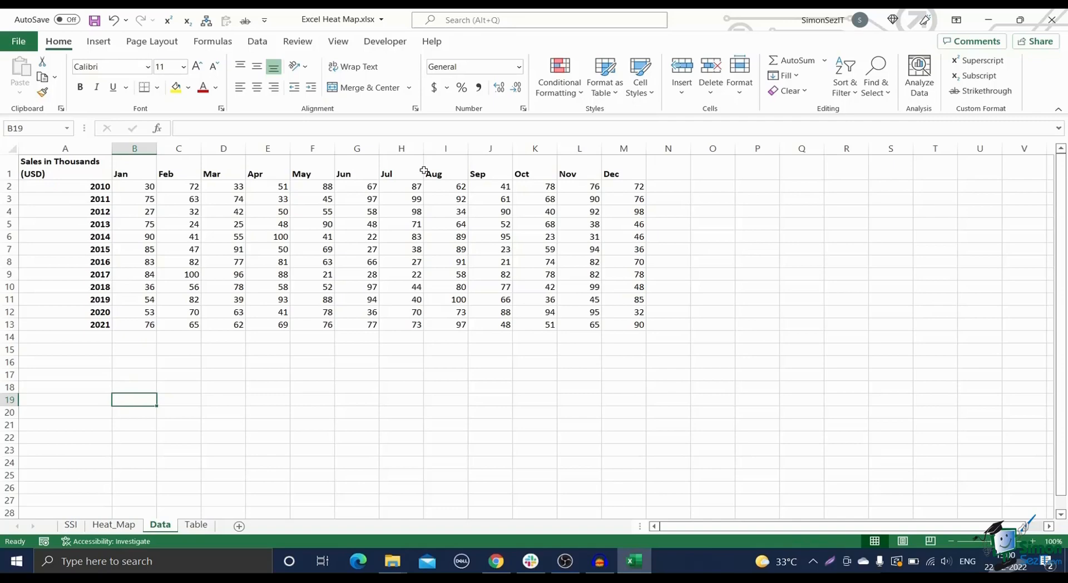
{"action": "mouse_move", "coordinate": [499, 173]}
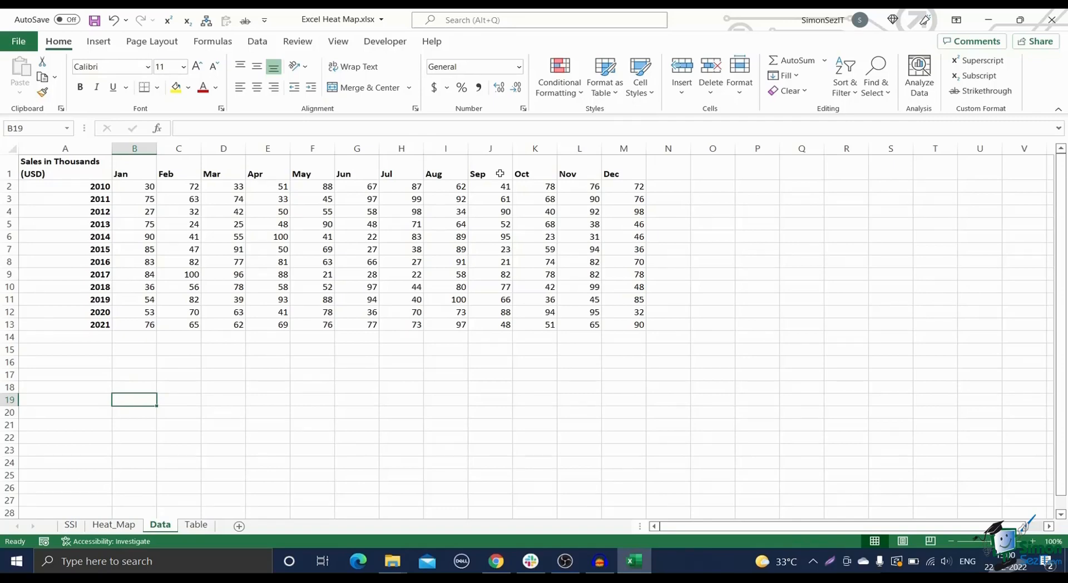
{"action": "mouse_move", "coordinate": [165, 193]}
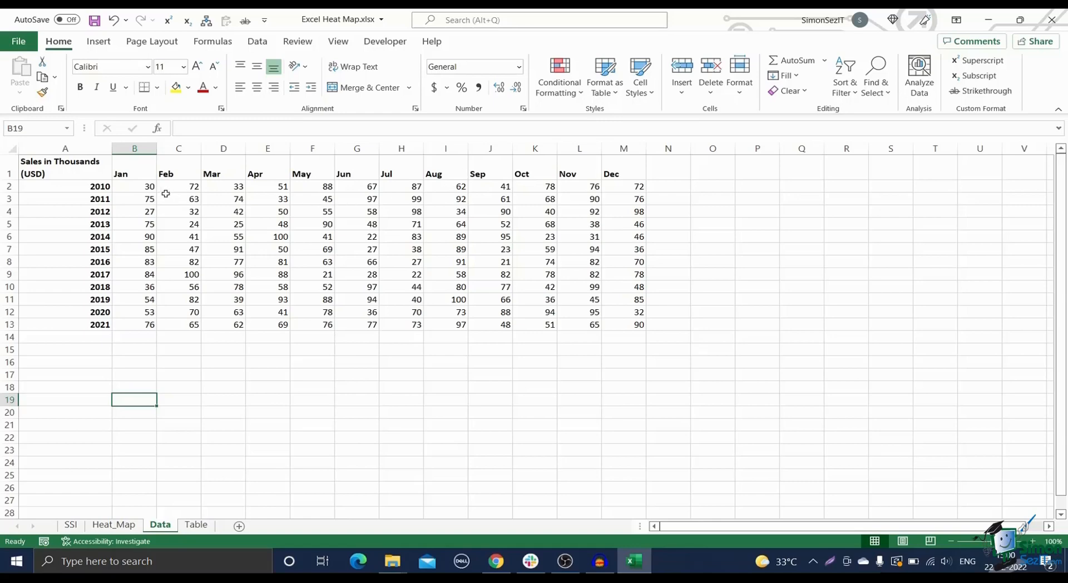
Apply the green-yellow-red color scale to the monthly sales figures B2:M13
{"action": "left_click_drag", "start_coordinate": [134, 186], "coordinate": [622, 312]}
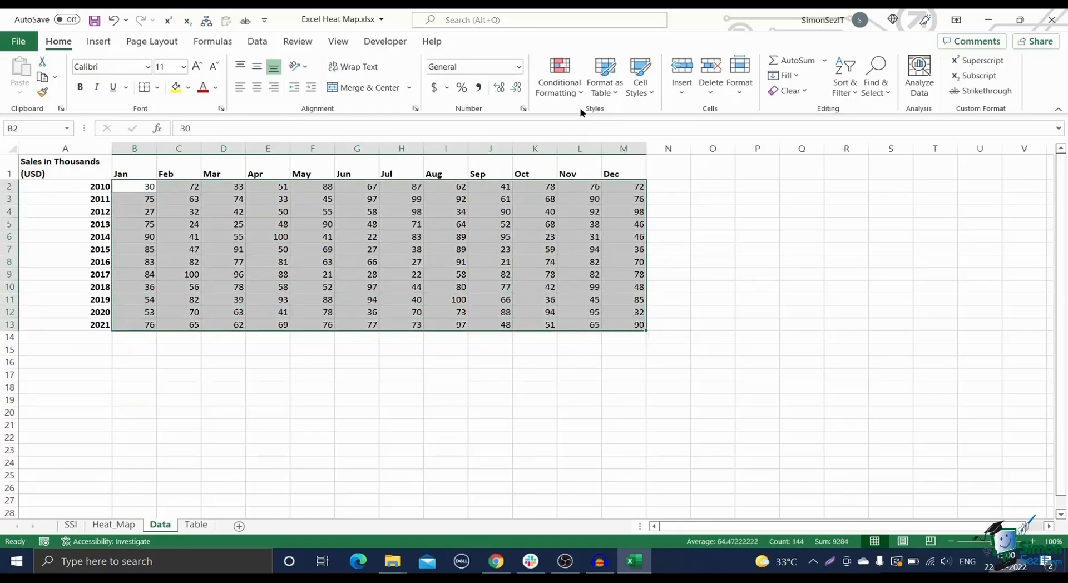
{"action": "left_click", "coordinate": [559, 75]}
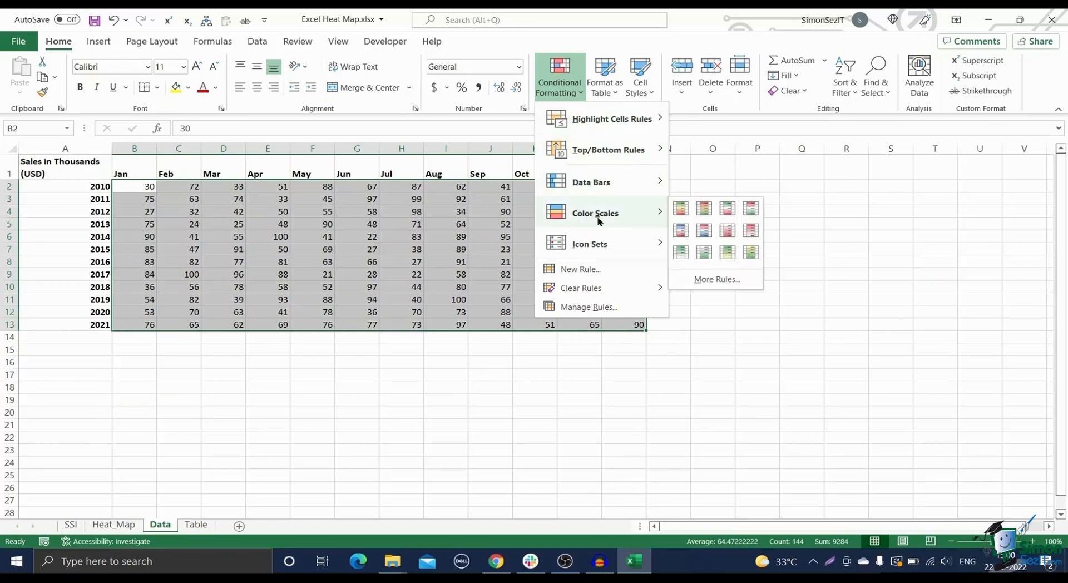
{"action": "mouse_move", "coordinate": [670, 219]}
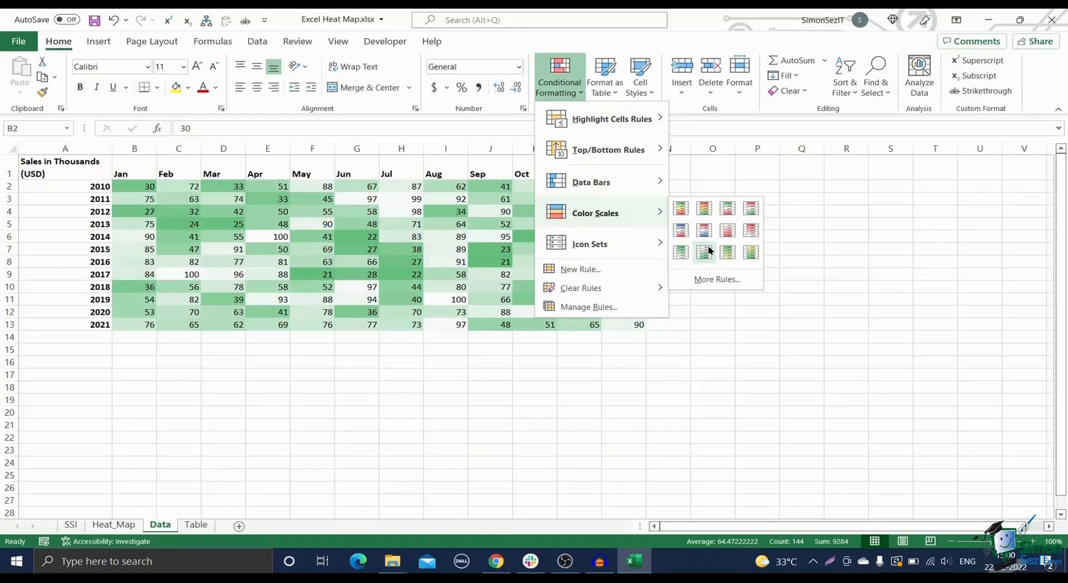
{"action": "mouse_move", "coordinate": [704, 207]}
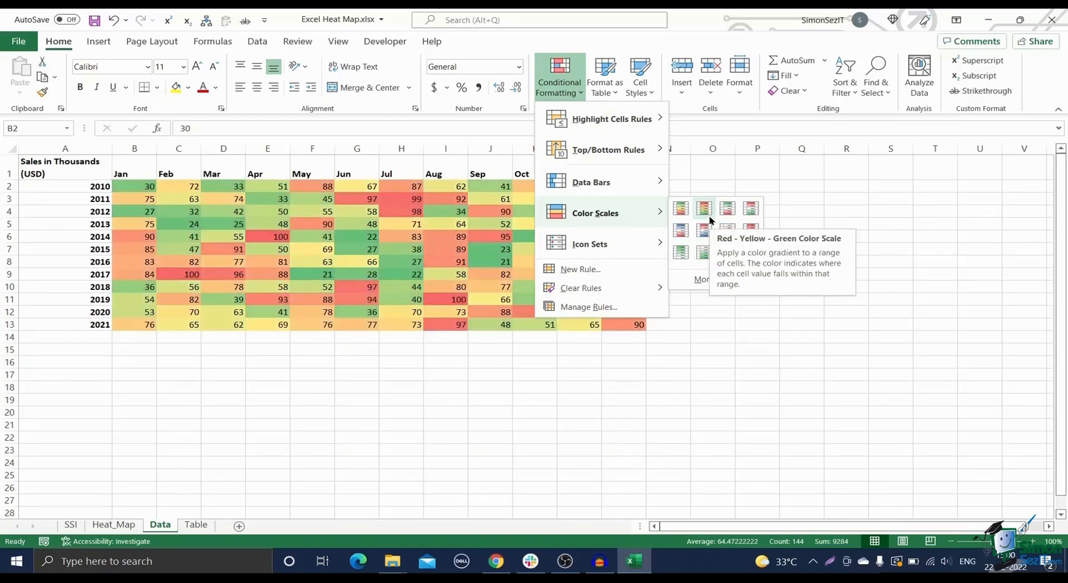
{"action": "left_click", "coordinate": [704, 208]}
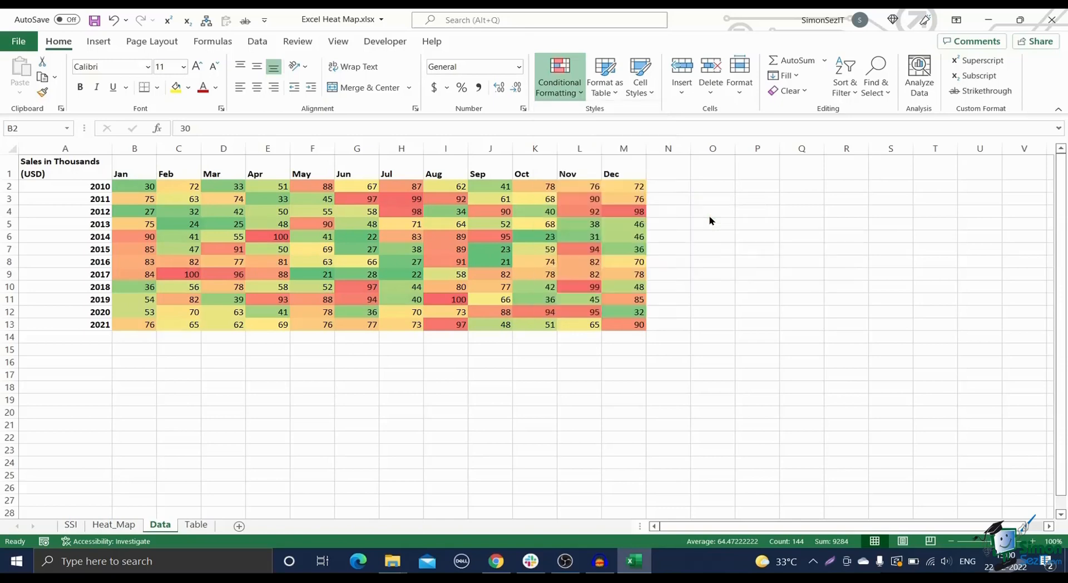
{"action": "left_click", "coordinate": [711, 211]}
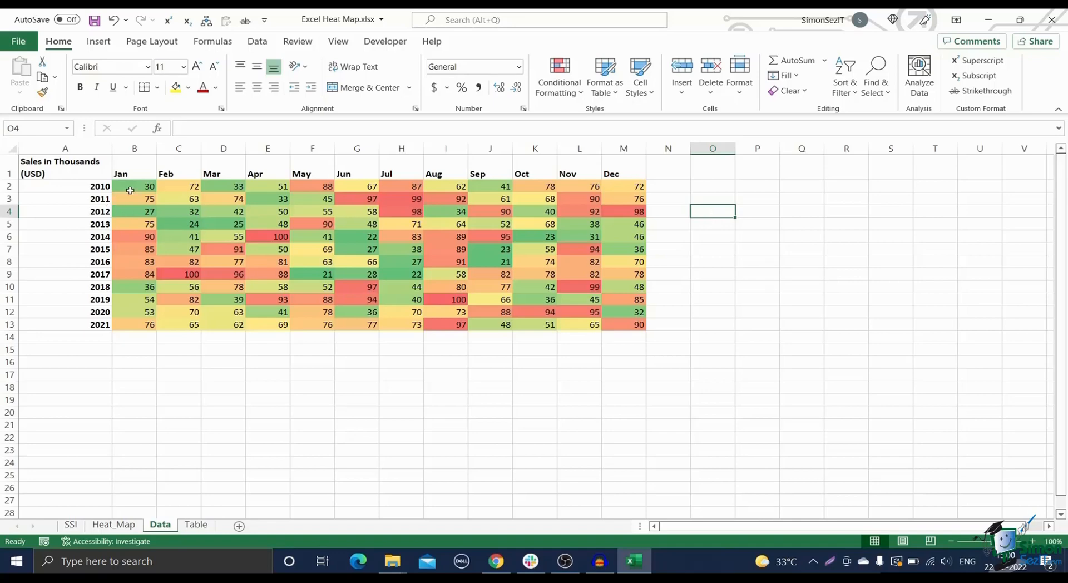
Give B2:M13 the custom number format ;;; so the values are hidden
{"action": "left_click_drag", "start_coordinate": [134, 185], "coordinate": [622, 324]}
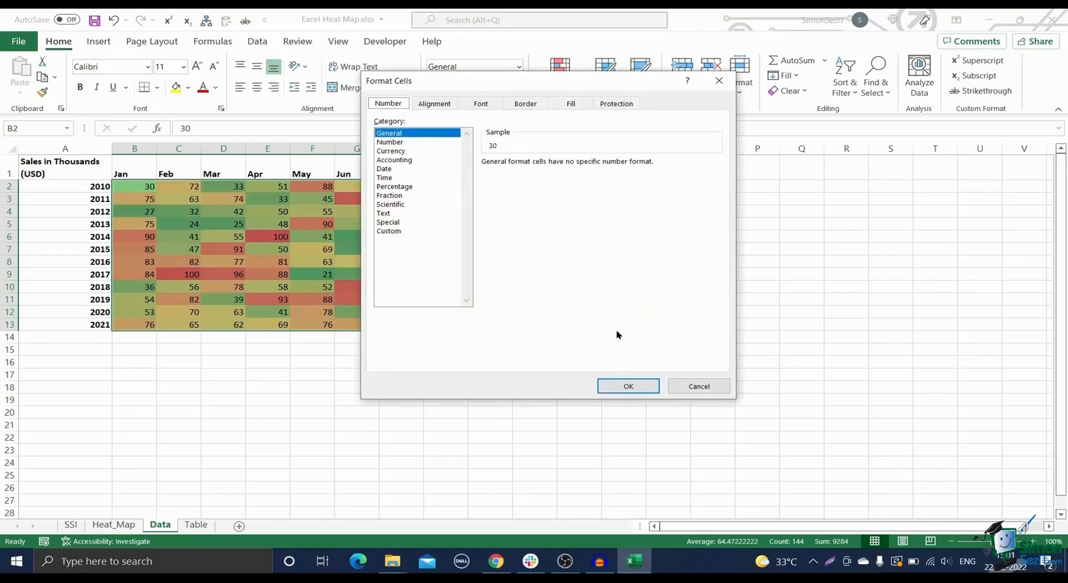
{"action": "mouse_move", "coordinate": [596, 330]}
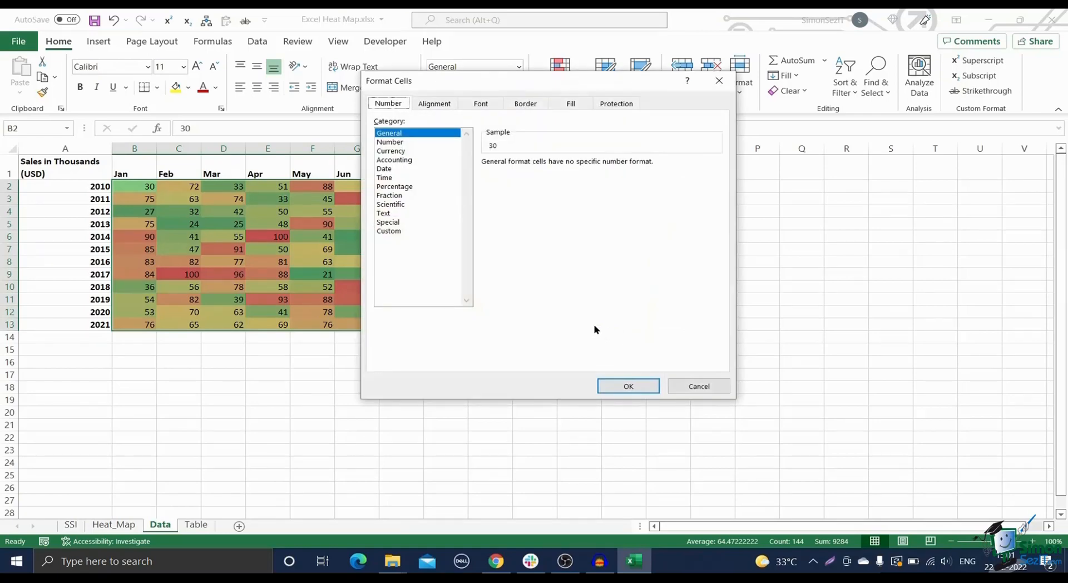
{"action": "mouse_move", "coordinate": [485, 301]}
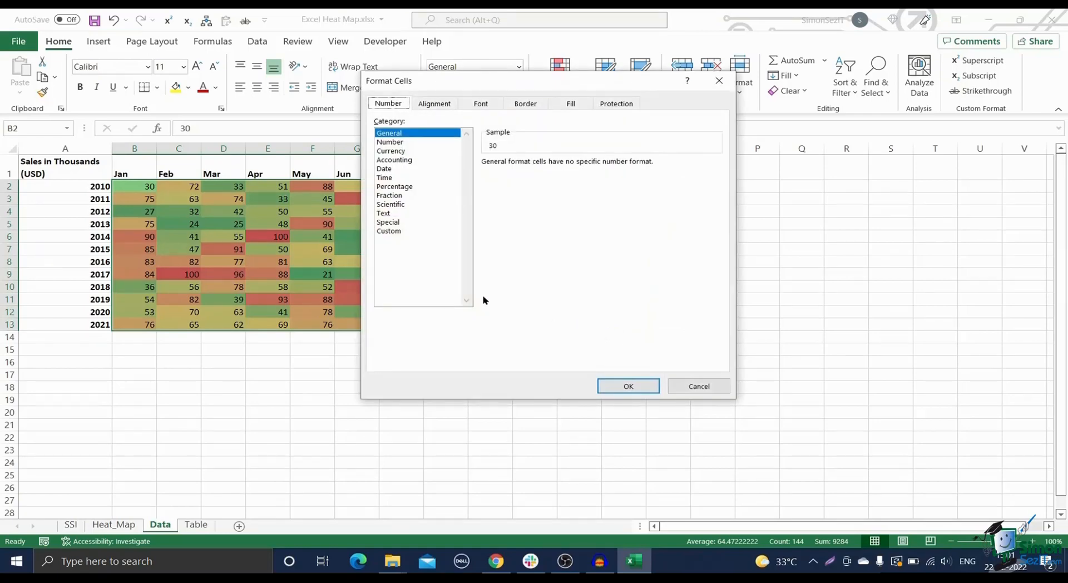
{"action": "left_click", "coordinate": [389, 230]}
{"action": "type", "text": ";;;"}
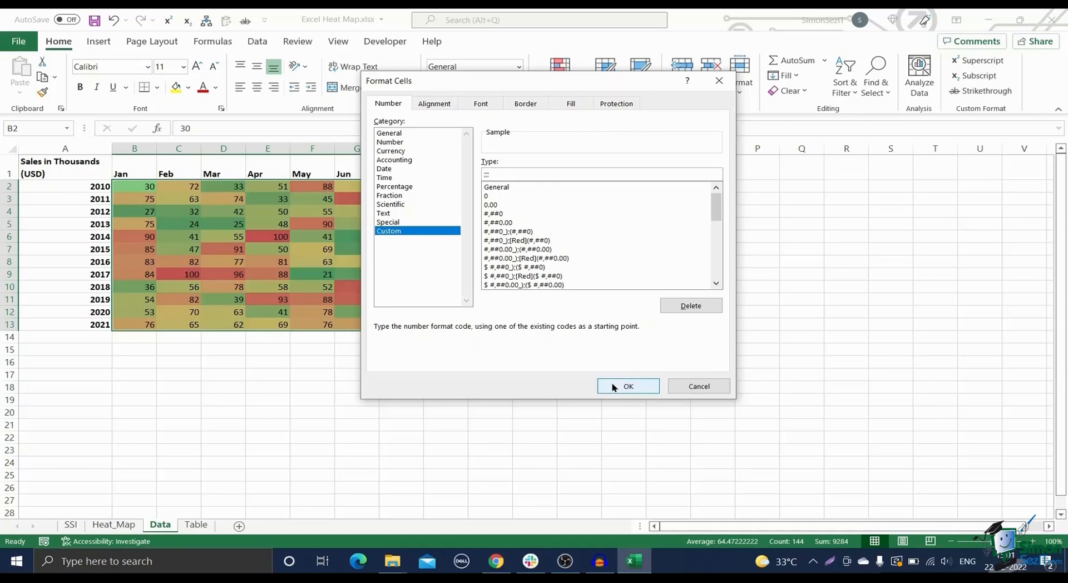
{"action": "left_click", "coordinate": [628, 386]}
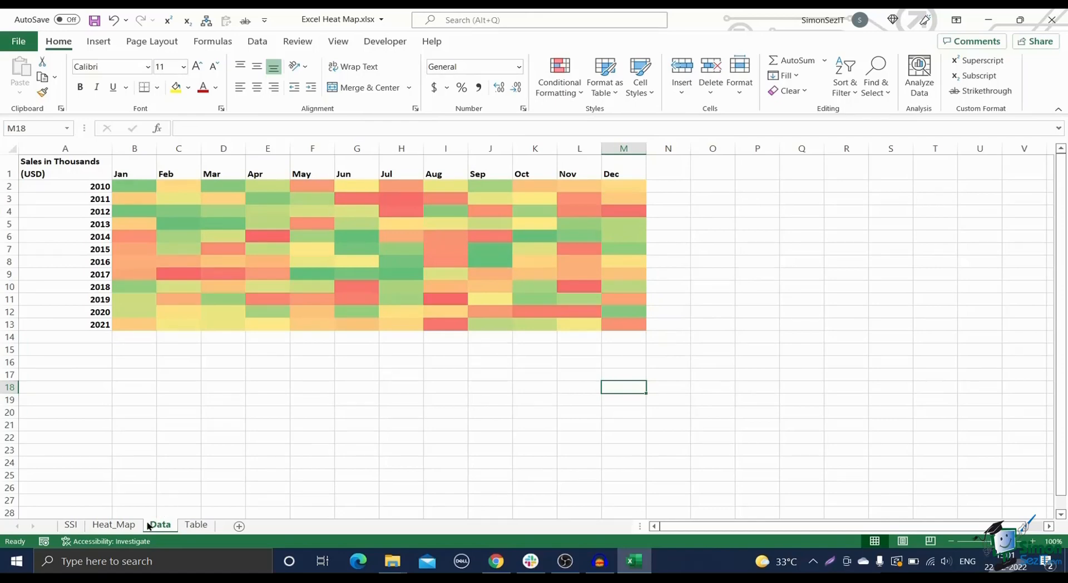
{"action": "mouse_move", "coordinate": [138, 192]}
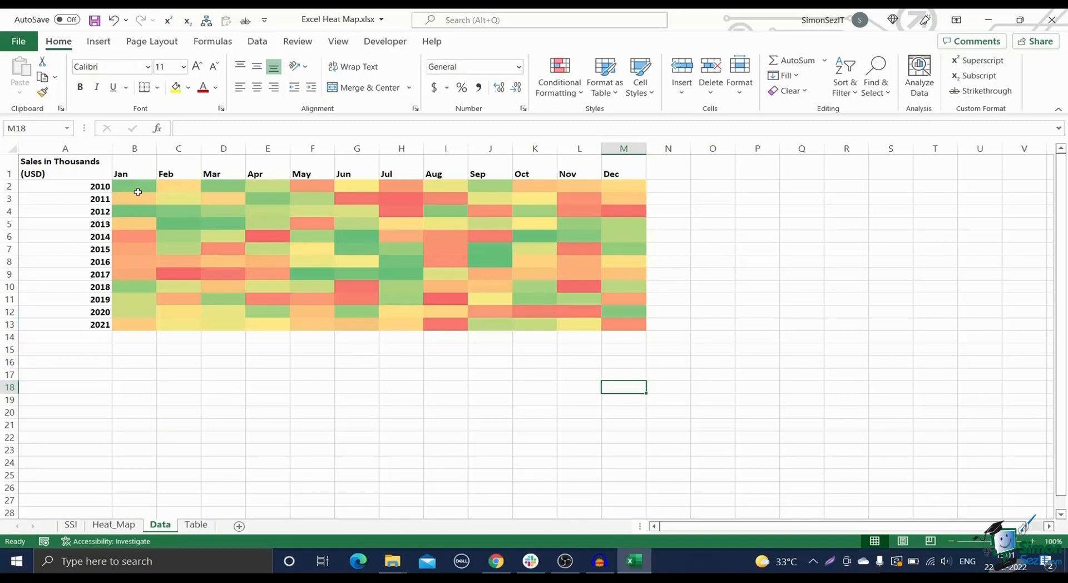
Add a 2-color scale rule: orange minimum, light yellow maximum on the sales figures
{"action": "left_click_drag", "start_coordinate": [134, 186], "coordinate": [534, 286]}
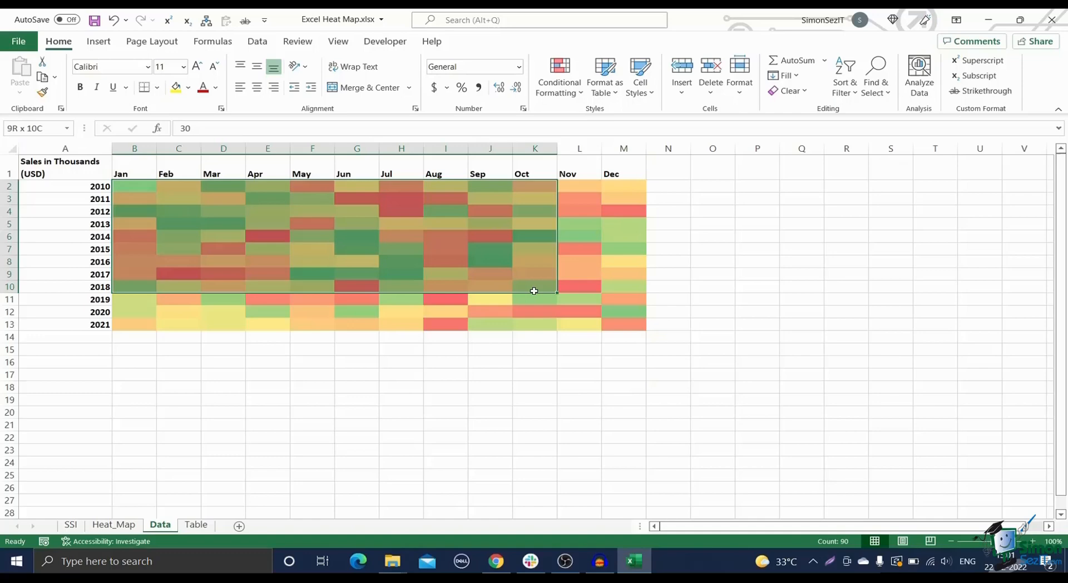
{"action": "left_click", "coordinate": [558, 75]}
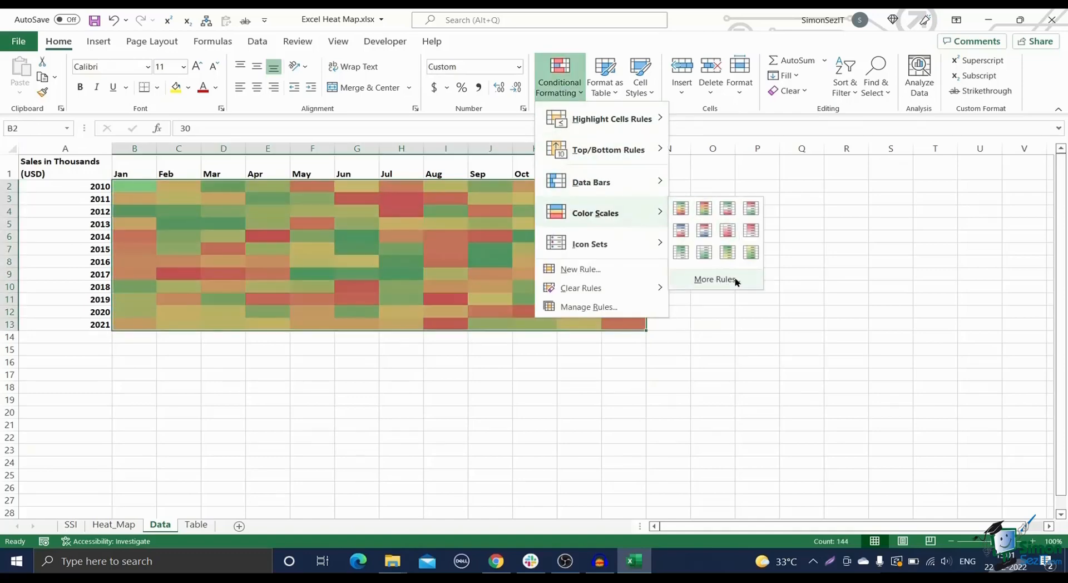
{"action": "left_click", "coordinate": [714, 279]}
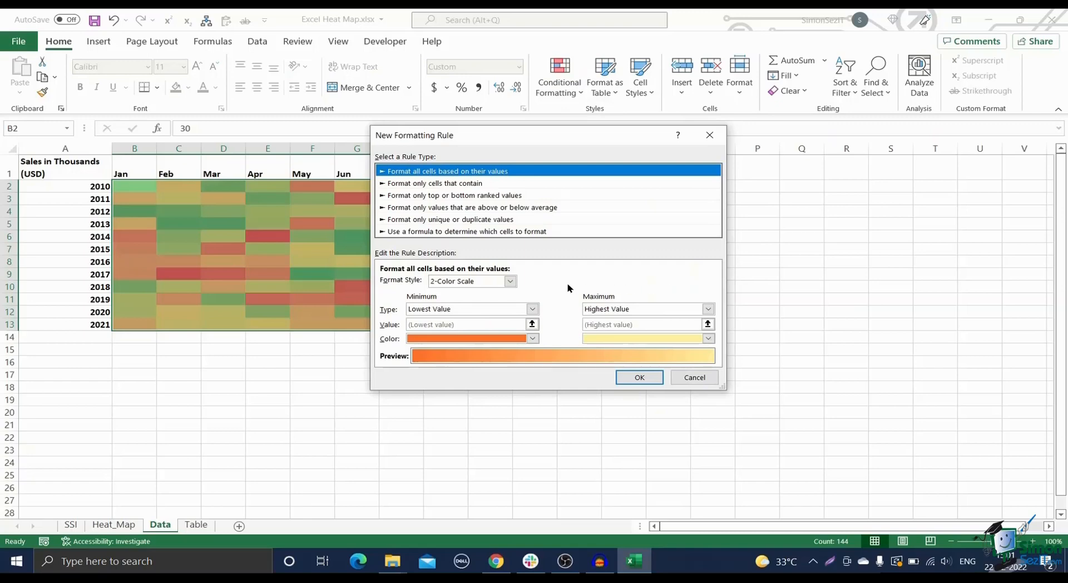
{"action": "left_click", "coordinate": [509, 280]}
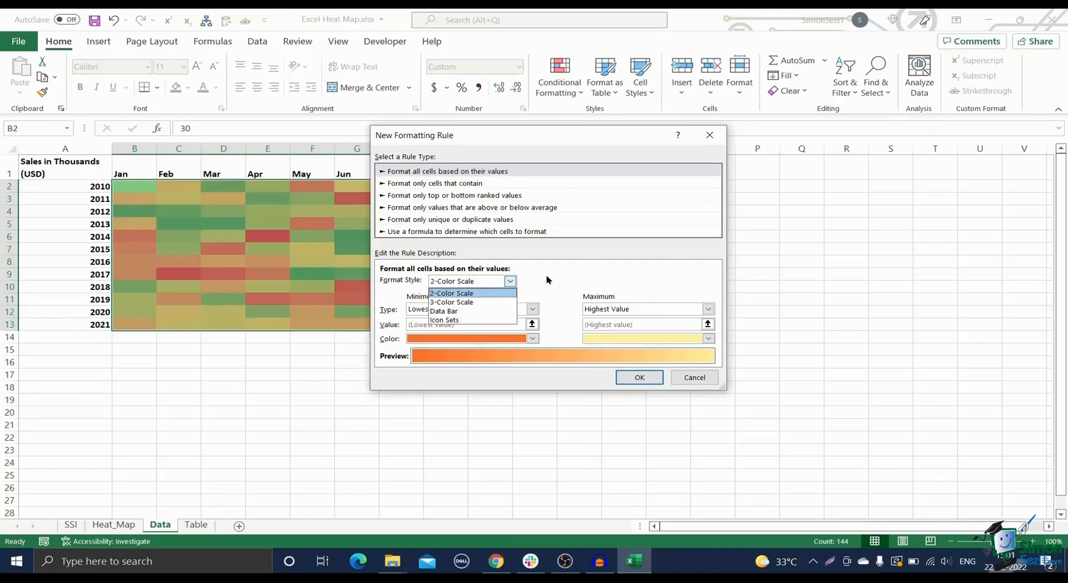
{"action": "left_click", "coordinate": [451, 293]}
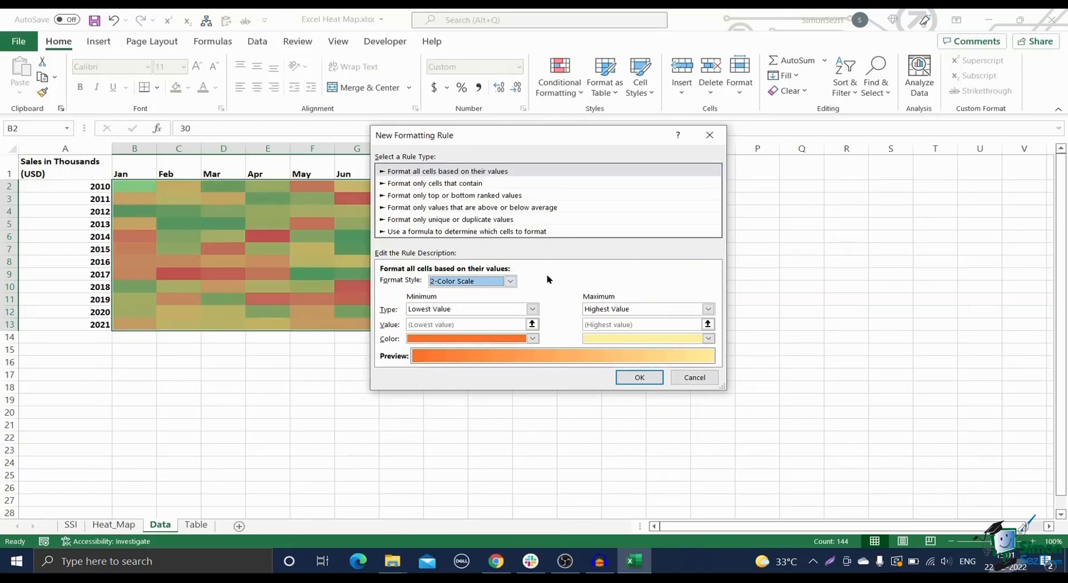
{"action": "mouse_move", "coordinate": [620, 338]}
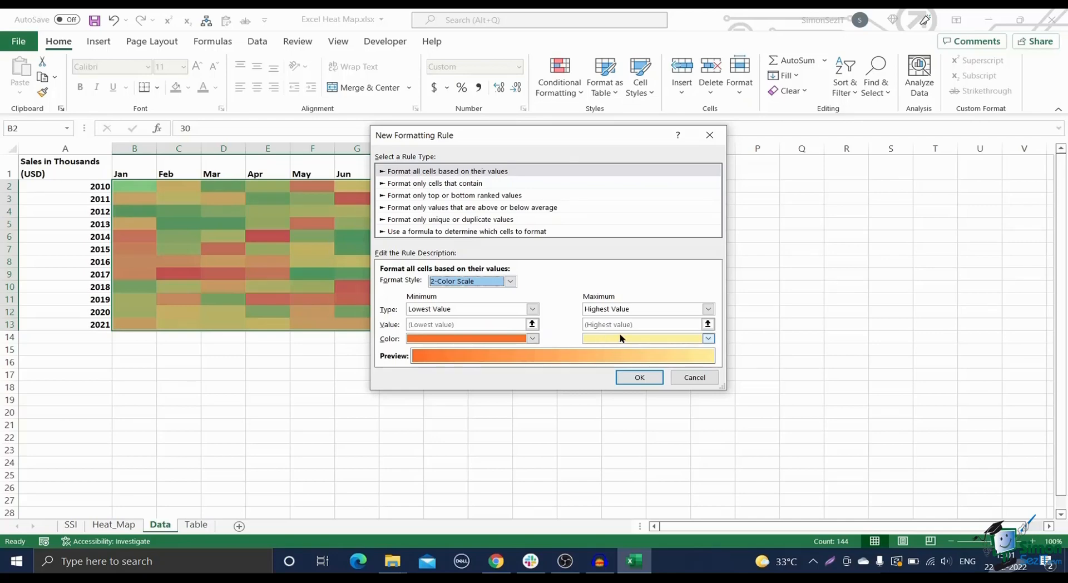
{"action": "mouse_move", "coordinate": [581, 375]}
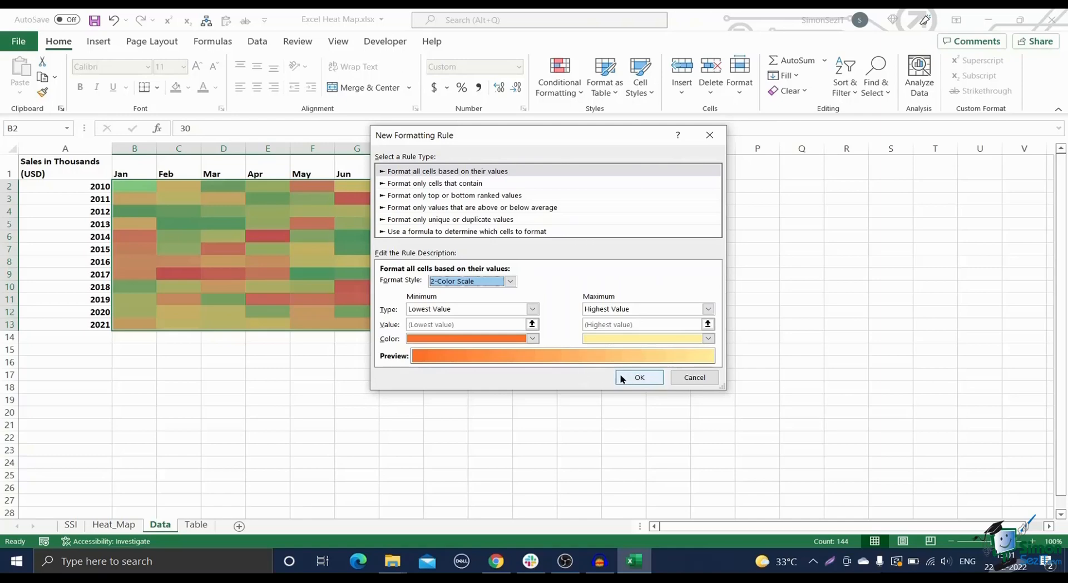
{"action": "left_click", "coordinate": [638, 377]}
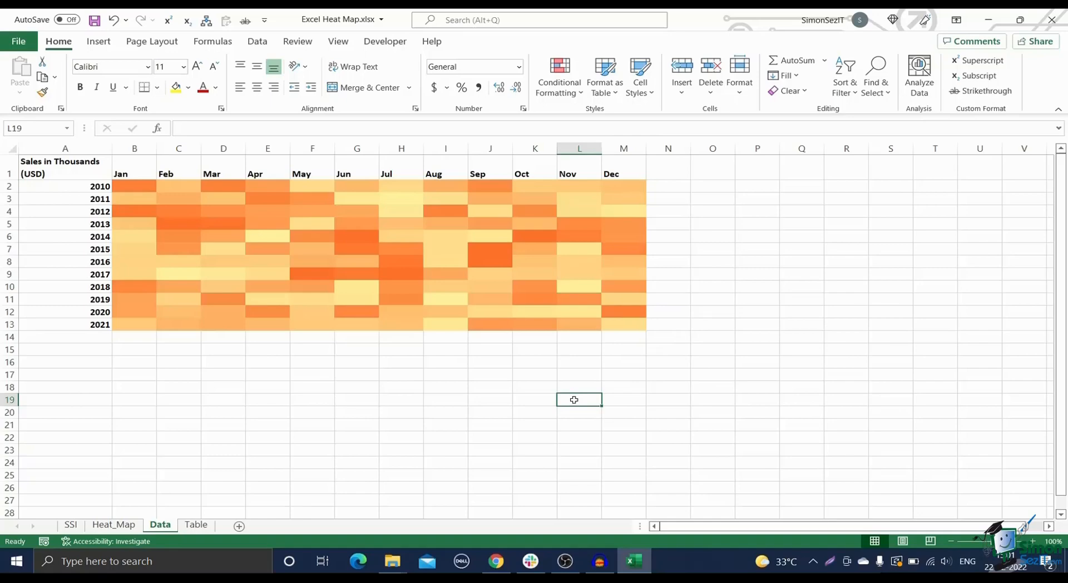
Enter 25 and 28 under Jan and Feb on Heat_Map, then view the Table sheet
{"action": "left_click", "coordinate": [113, 524]}
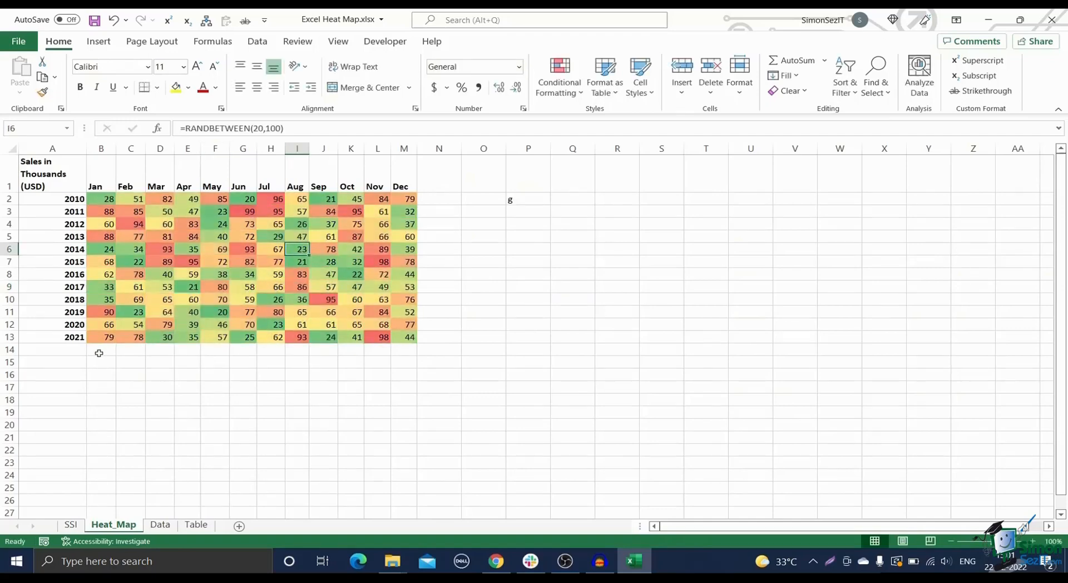
{"action": "type", "text": "25"}
{"action": "left_click", "coordinate": [131, 349]}
{"action": "type", "text": "28"}
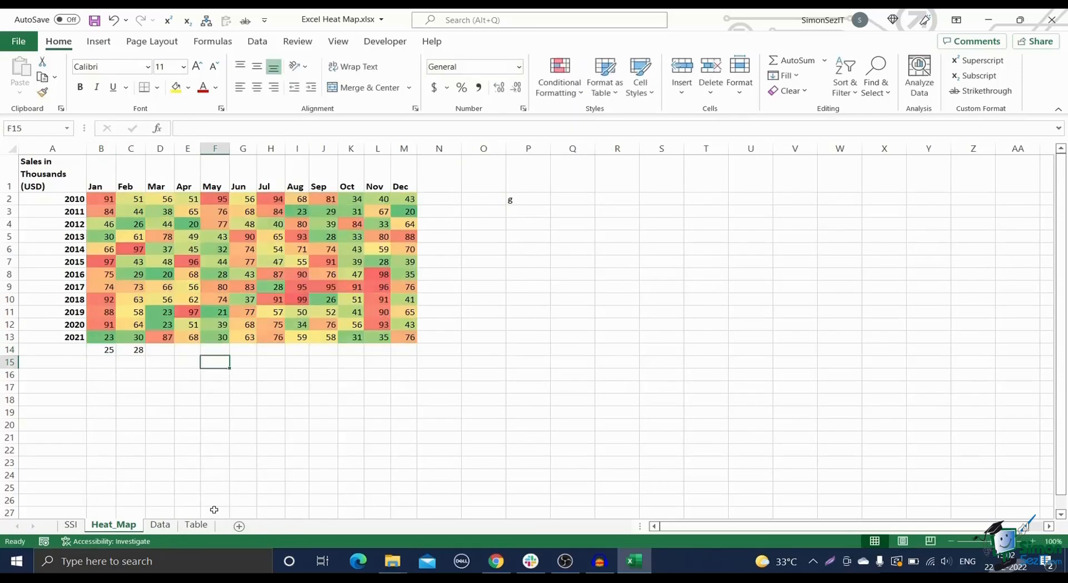
{"action": "left_click", "coordinate": [195, 525]}
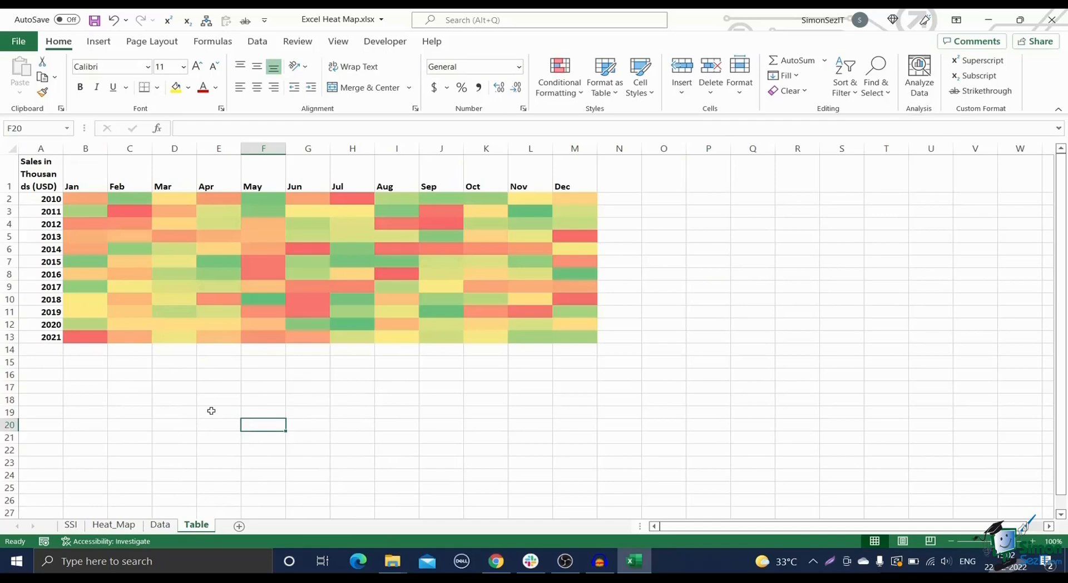
{"action": "mouse_move", "coordinate": [107, 384]}
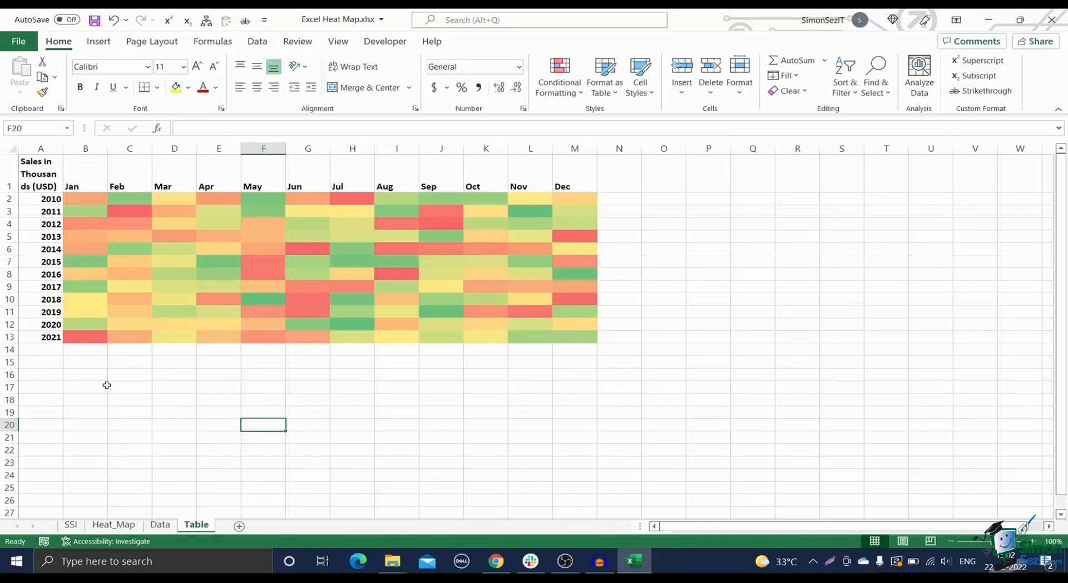
Format A1:M13 as a table with headers, add 28 in row 14, return to SSI
{"action": "left_click_drag", "start_coordinate": [40, 162], "coordinate": [559, 311]}
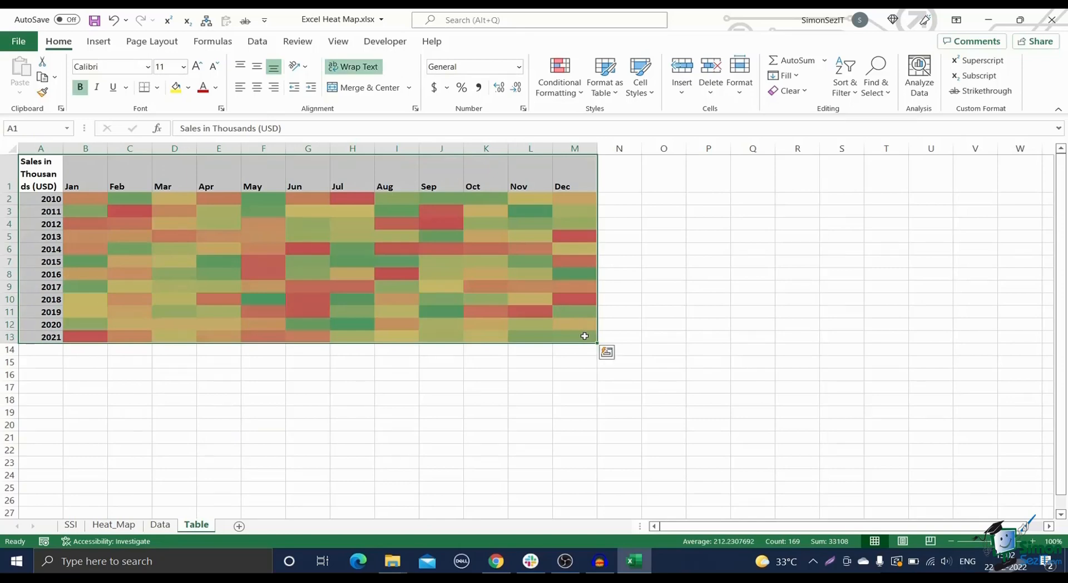
{"action": "left_click", "coordinate": [605, 73]}
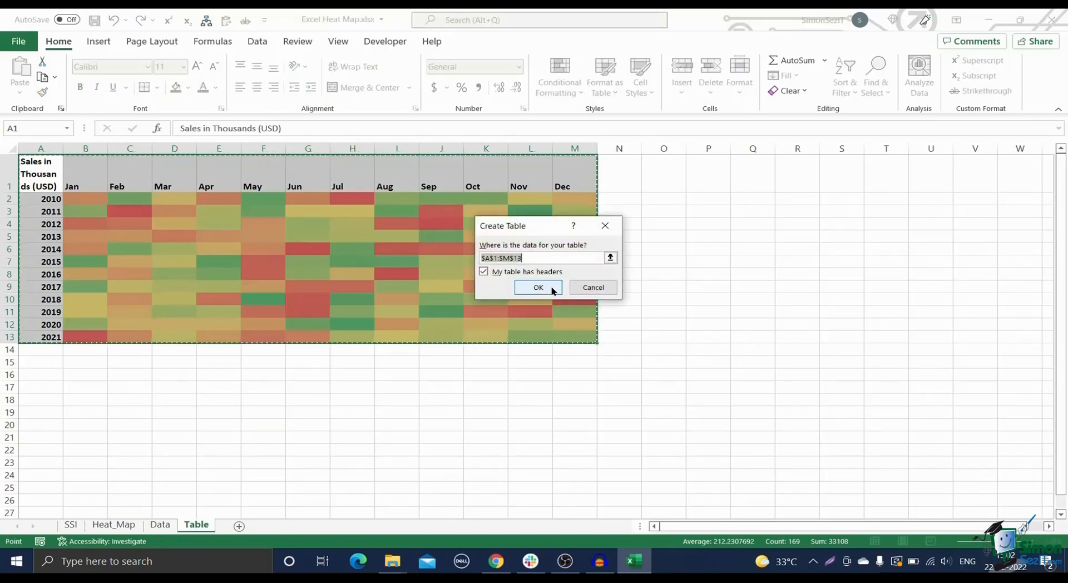
{"action": "left_click", "coordinate": [538, 287]}
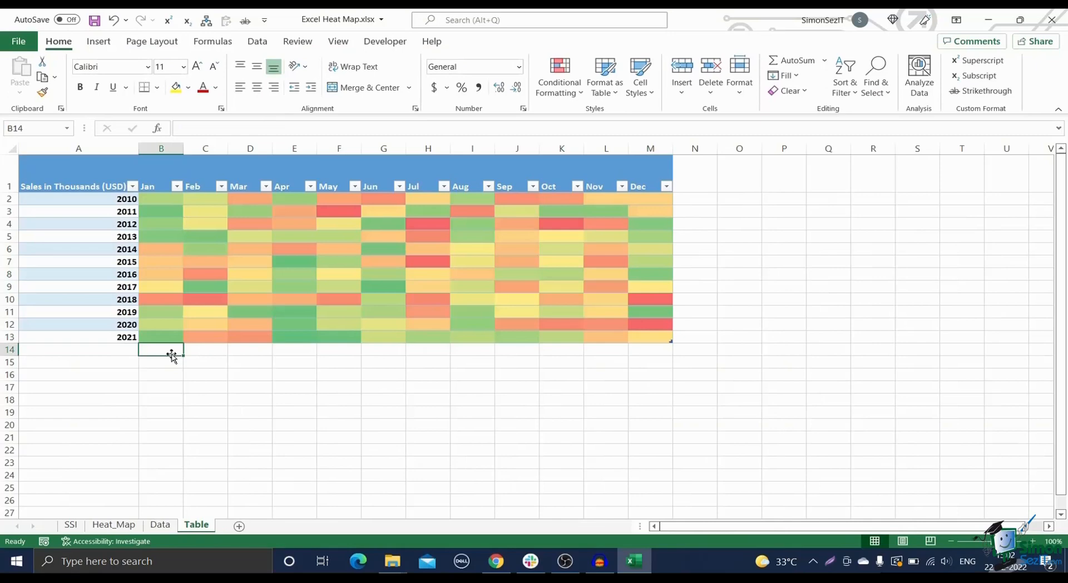
{"action": "type", "text": "28"}
{"action": "left_click", "coordinate": [205, 349]}
{"action": "type", "text": "56"}
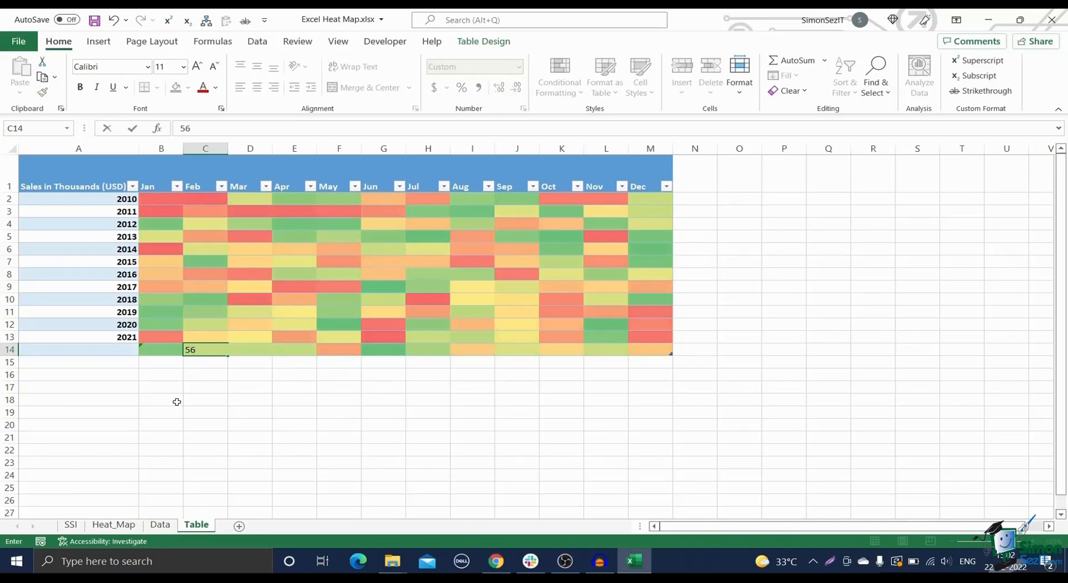
{"action": "left_click", "coordinate": [70, 524]}
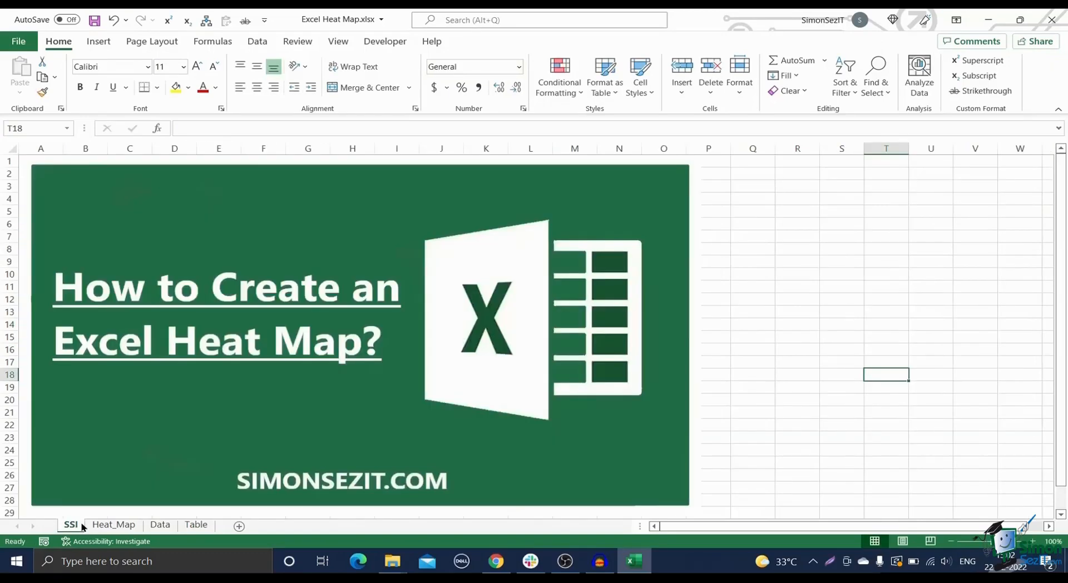
{"action": "mouse_move", "coordinate": [245, 439]}
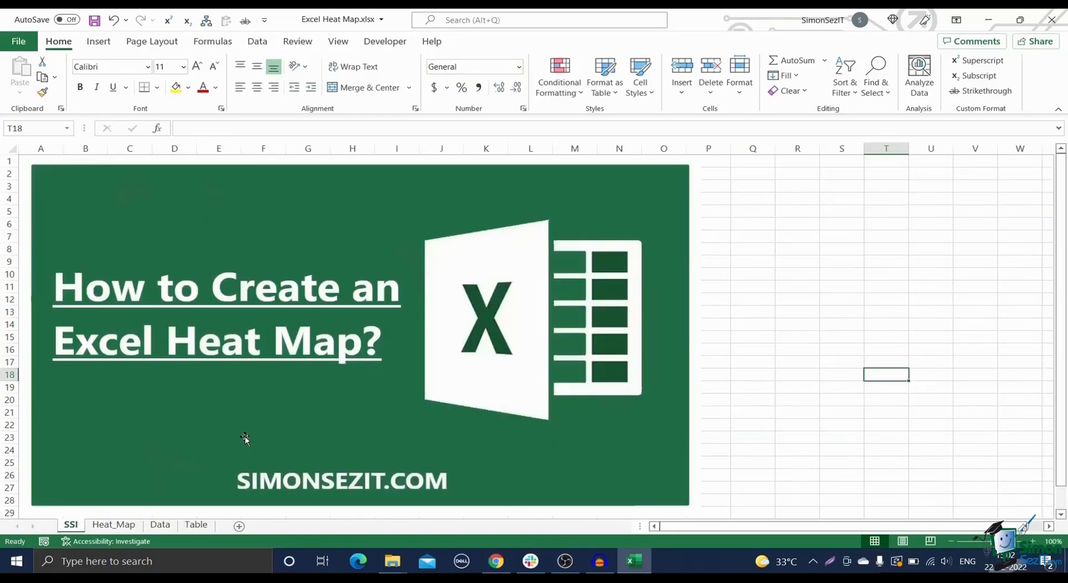